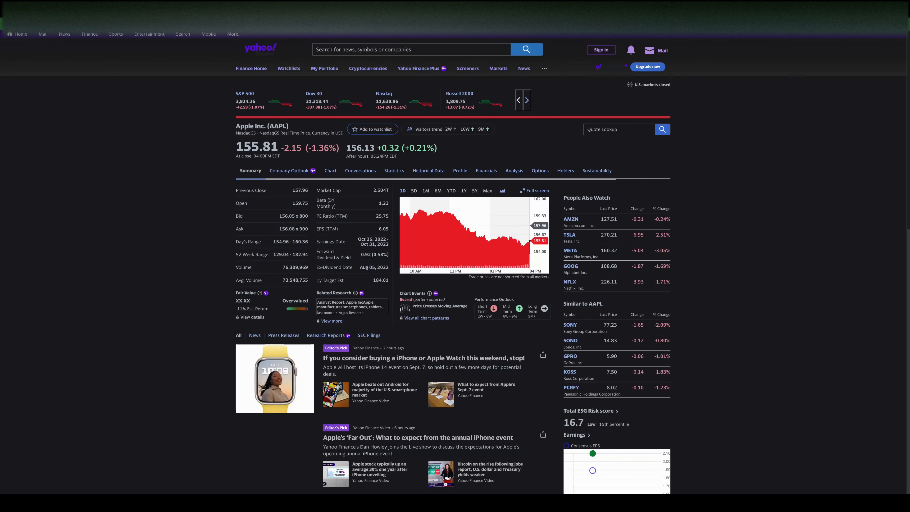
Switch from Apple's Yahoo Finance quote page to Amazon's (AMZN) overview on TradingView
click(485, 171)
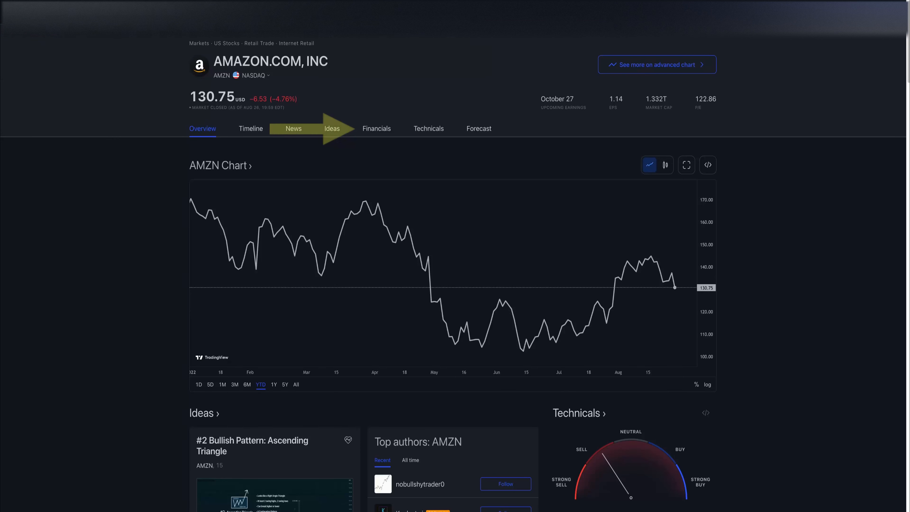
Show Amazon's annual balance sheet under Financials > Statements
click(376, 128)
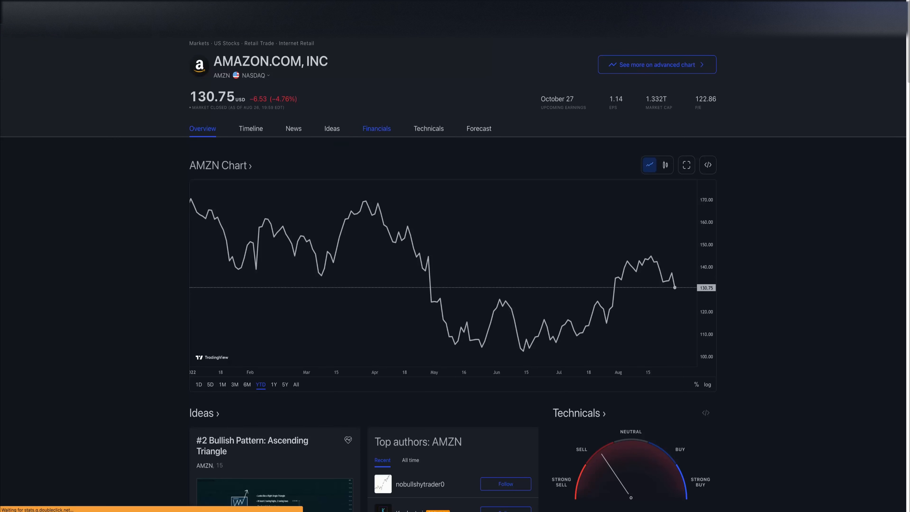
click(376, 128)
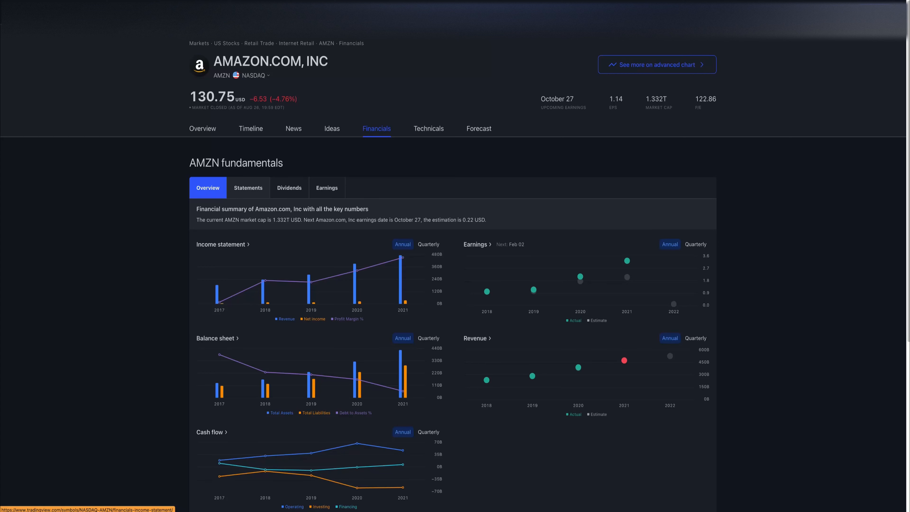
click(248, 188)
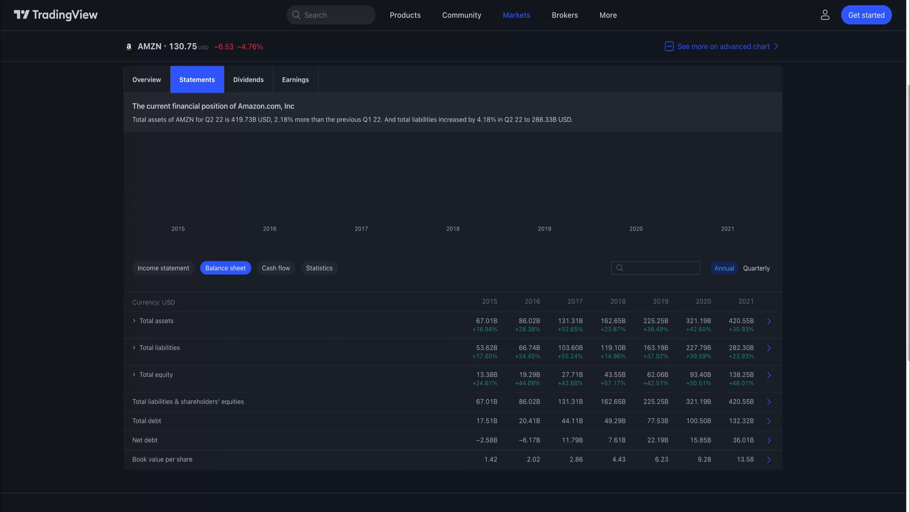
click(757, 267)
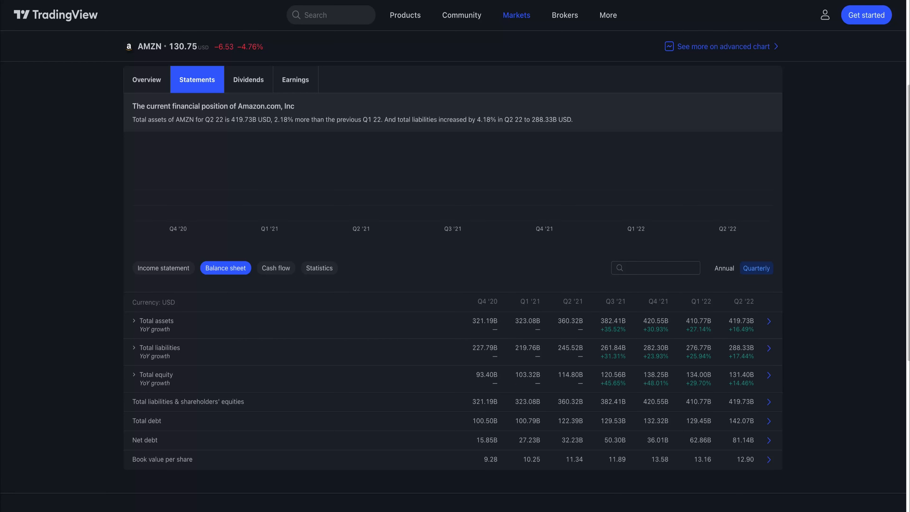
click(724, 268)
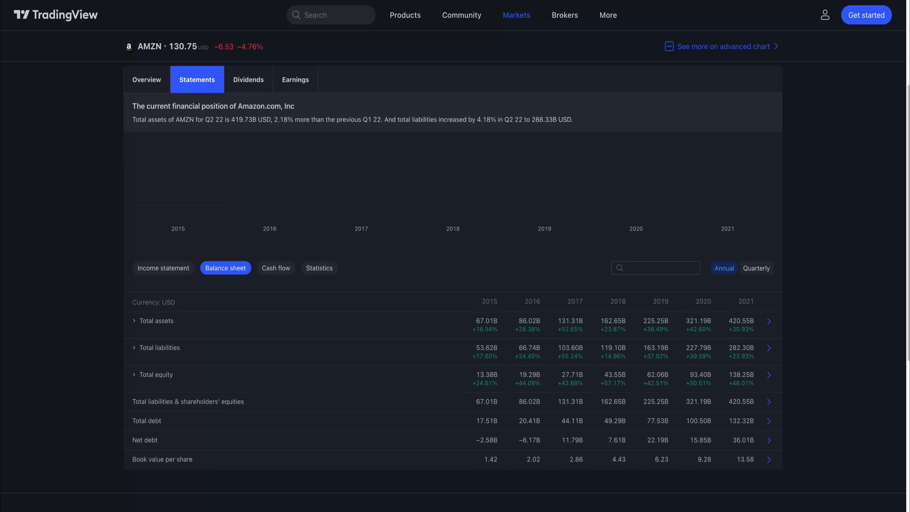
click(757, 267)
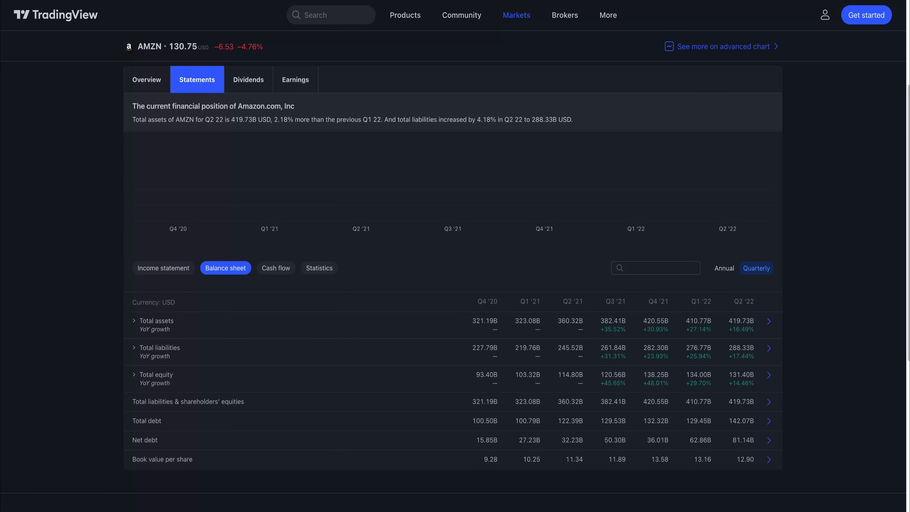
click(724, 267)
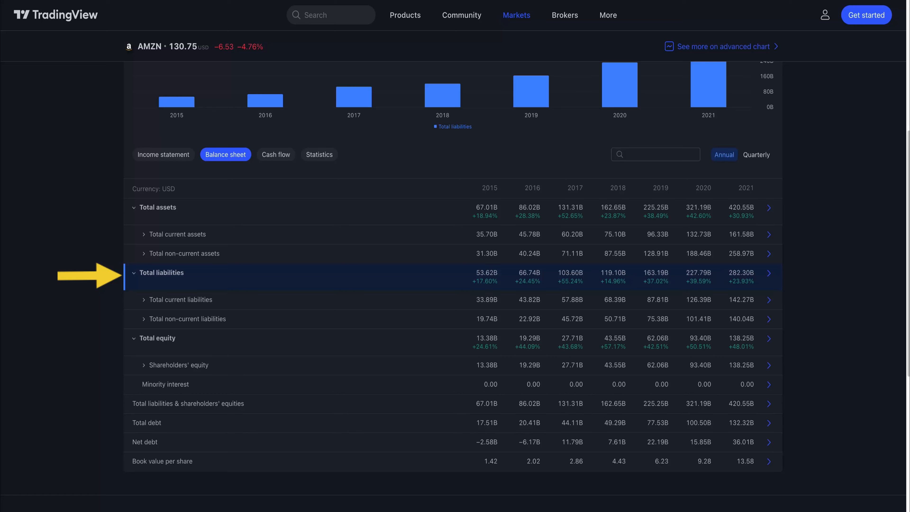
Expand Amazon's shareholders' equity row into common equity and preferred stock
click(157, 339)
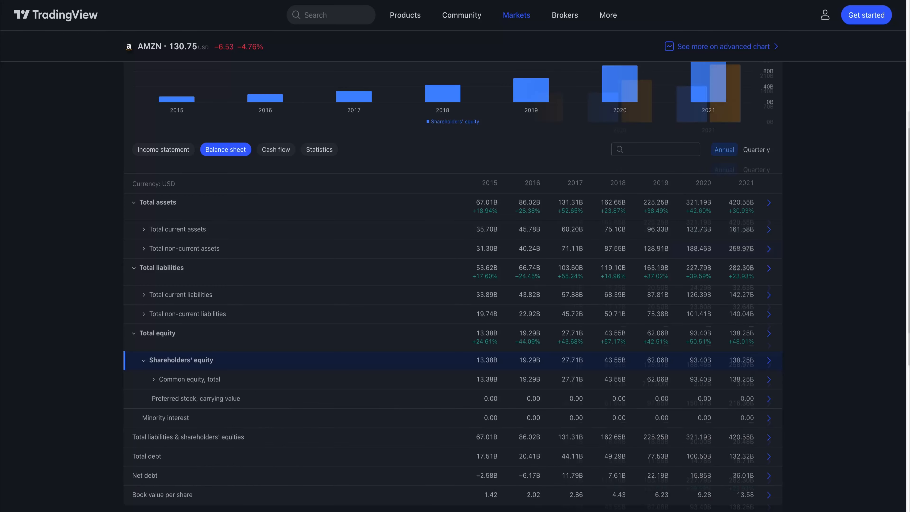
click(144, 228)
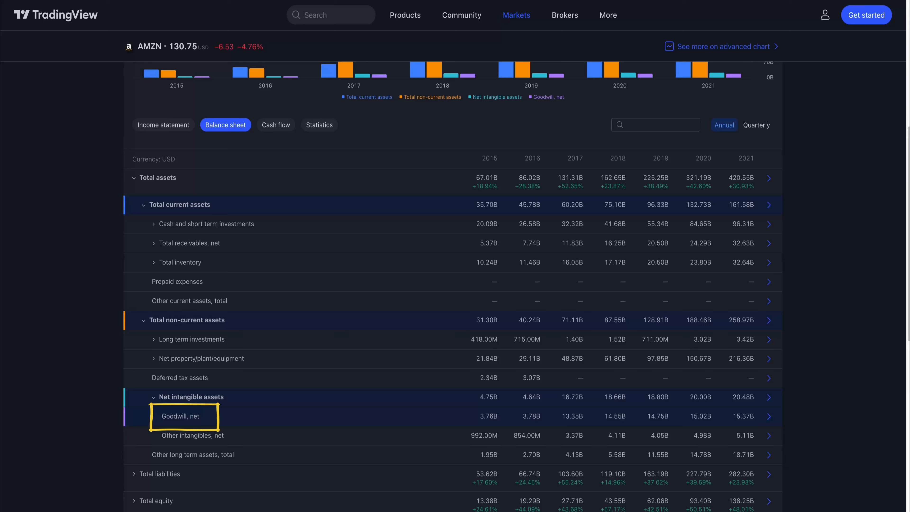
mouse_move(231, 320)
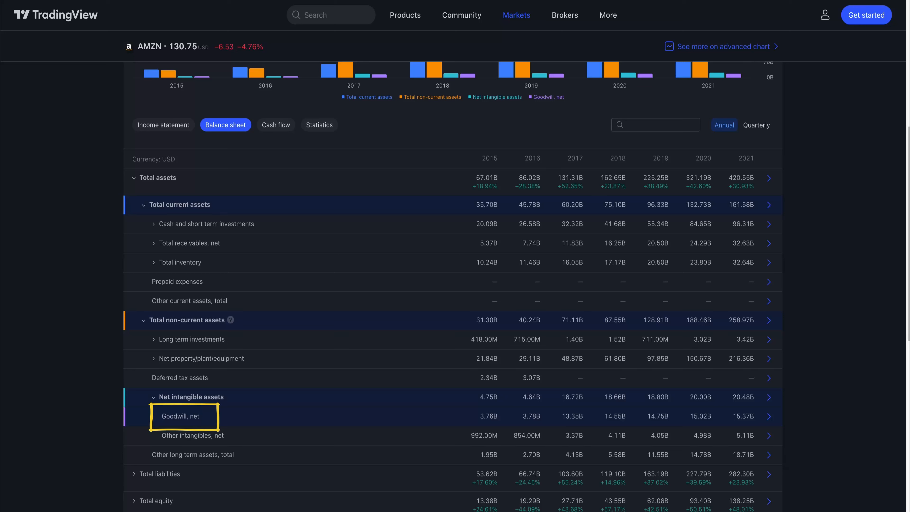
mouse_move(230, 320)
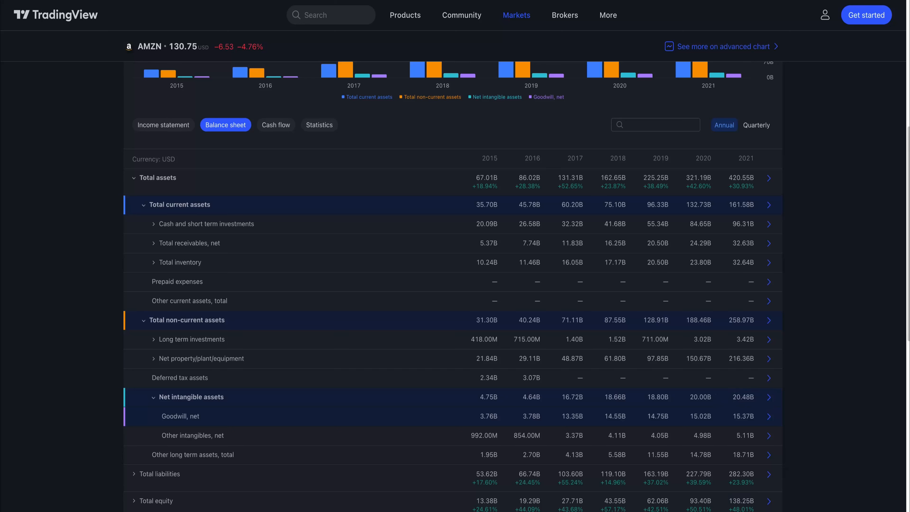
Expand Amazon's shareholders' equity breakdown and chart it
click(133, 473)
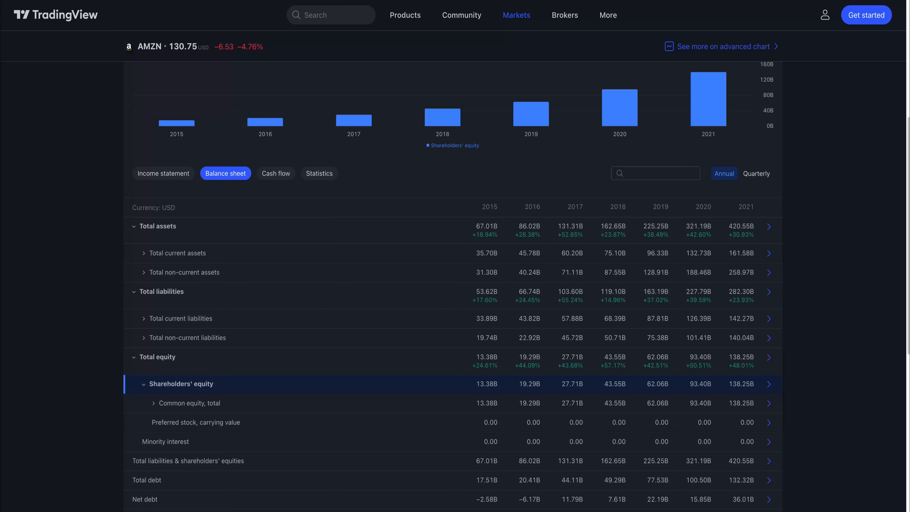
Expand Amazon's non-current assets to reveal net intangible assets and goodwill
click(144, 273)
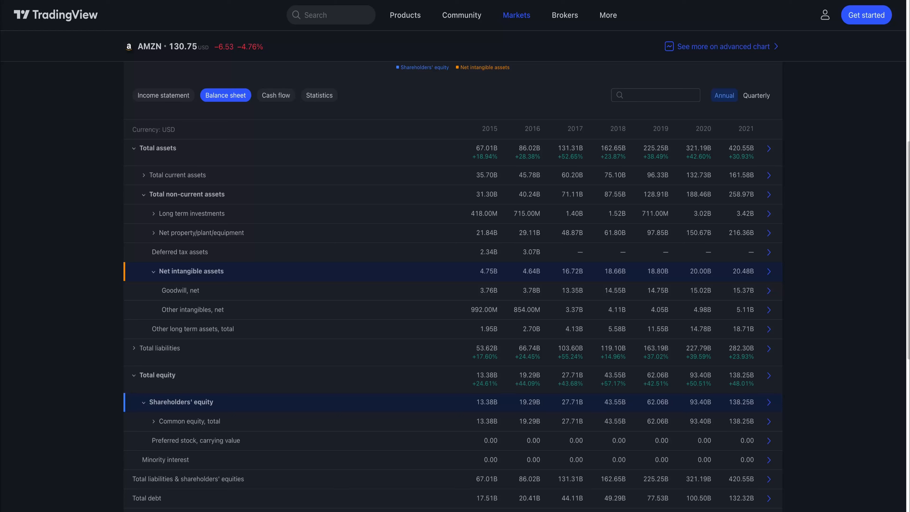
click(176, 175)
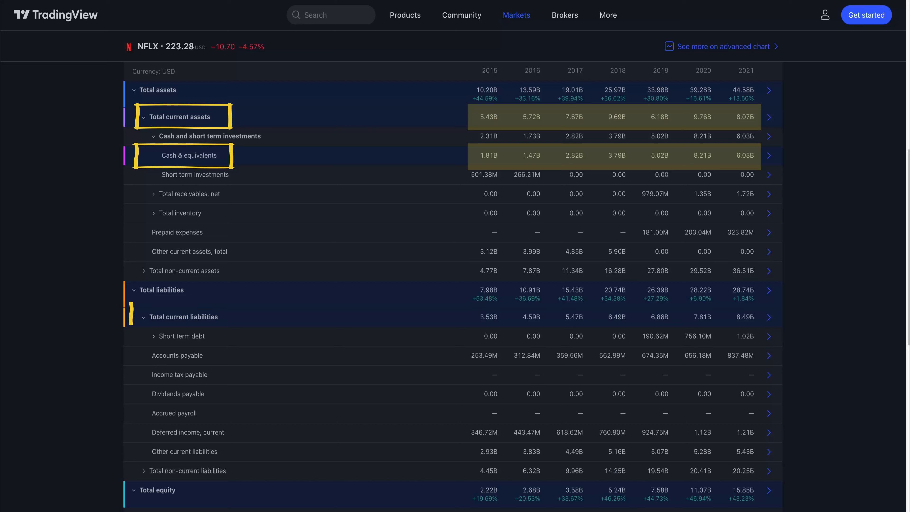
Expand a Netflix current liabilities subcategory on the balance sheet
click(182, 316)
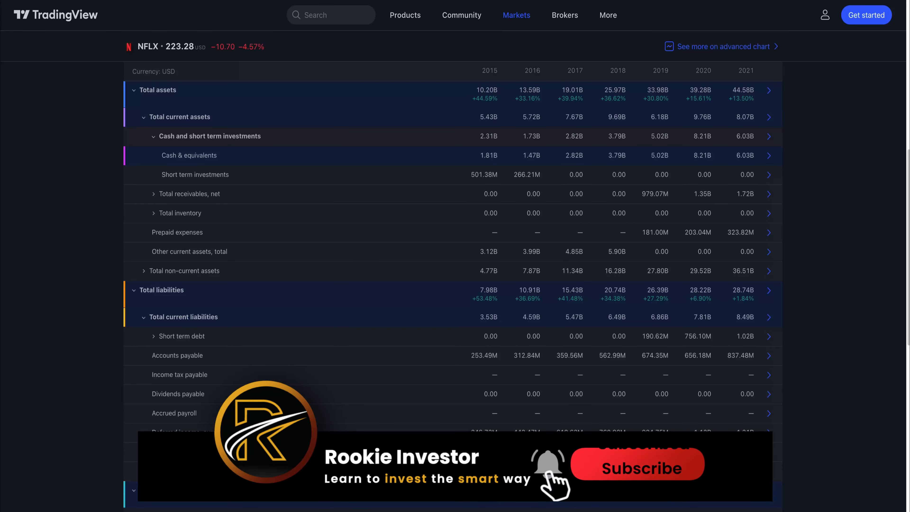
click(637, 464)
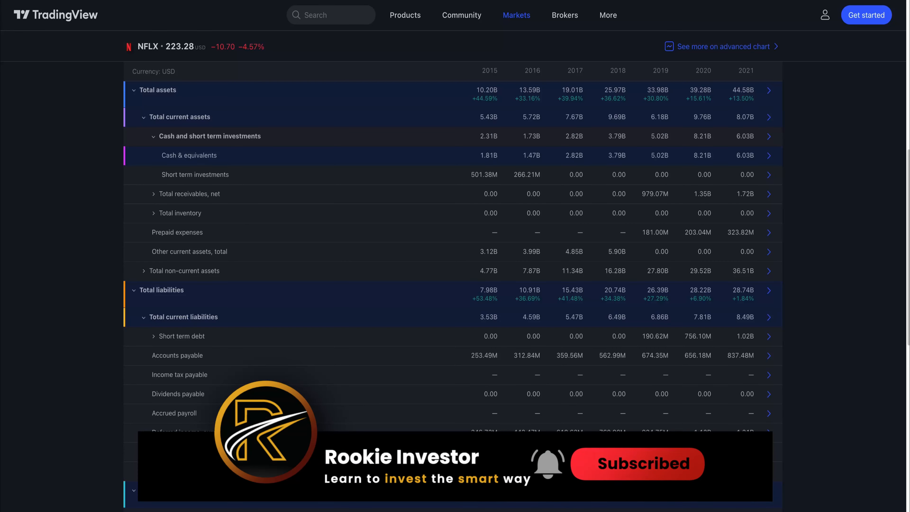